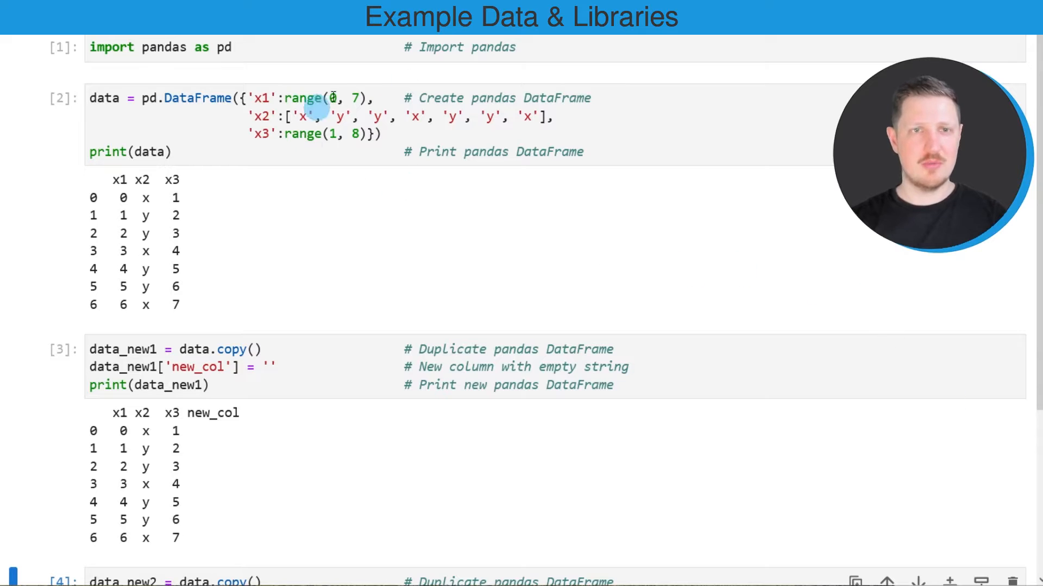
# Step: Browse the Statistics Globe homepage's popular R tutorial posts
pyautogui.click(167, 46)
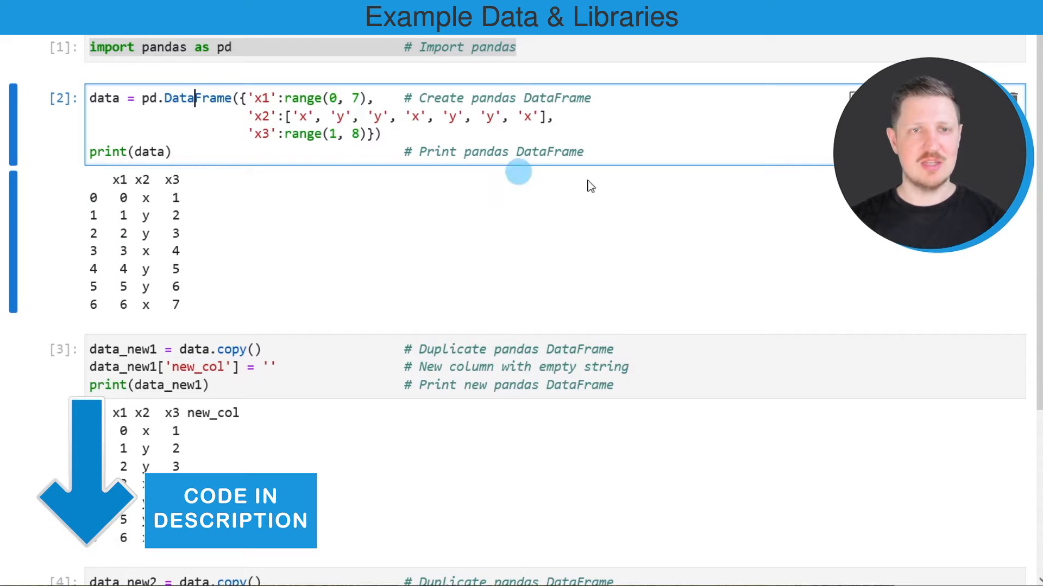
pyautogui.click(216, 106)
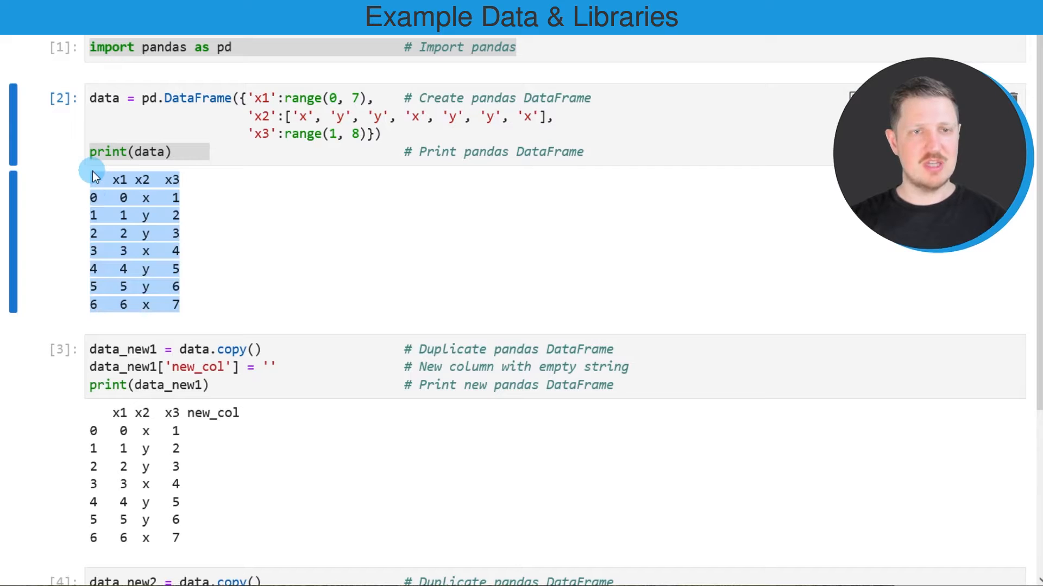
pyautogui.moveTo(173, 194)
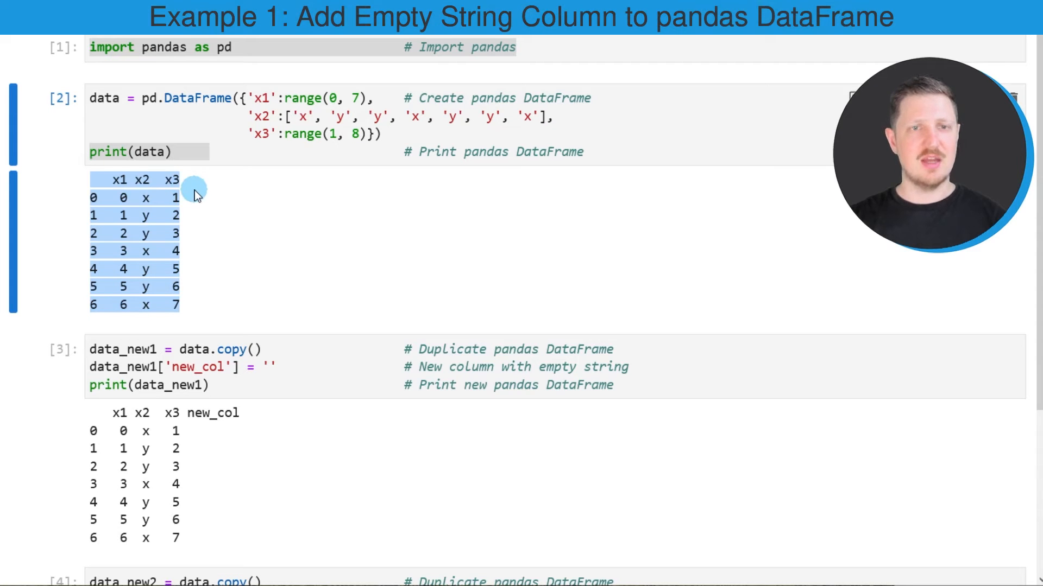
pyautogui.moveTo(251, 213)
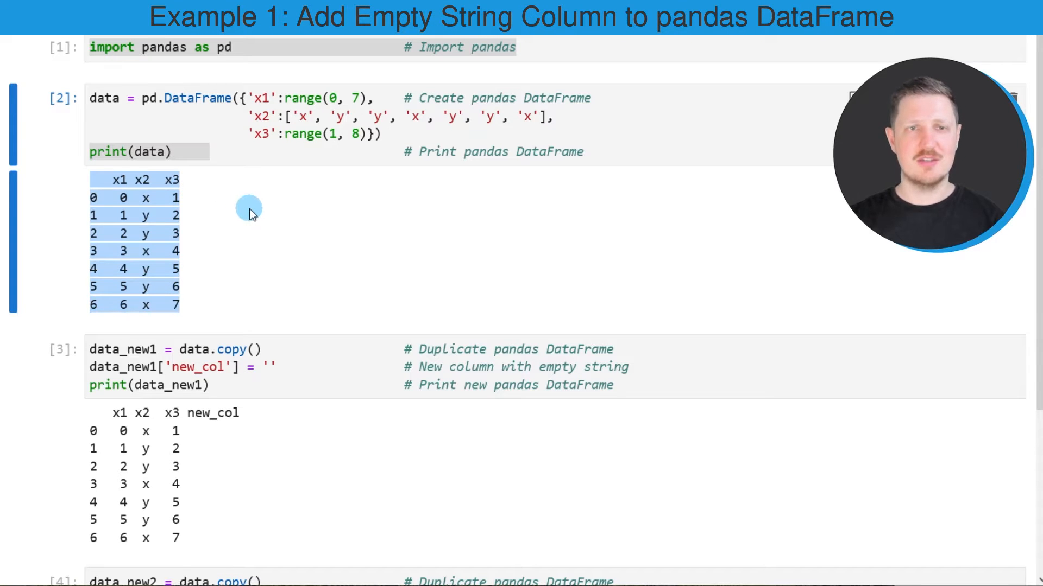
pyautogui.moveTo(231, 212)
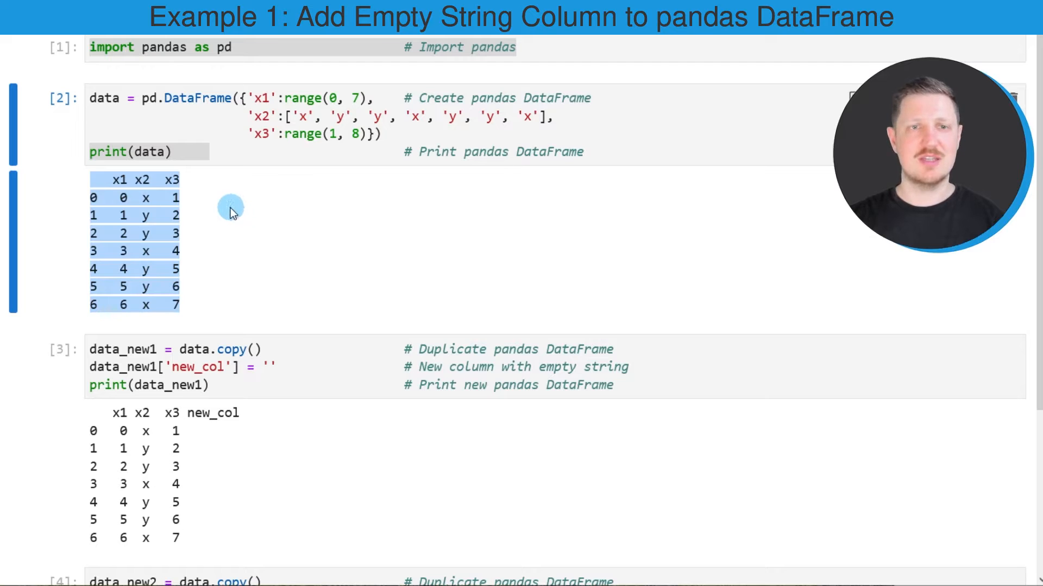
pyautogui.moveTo(222, 201)
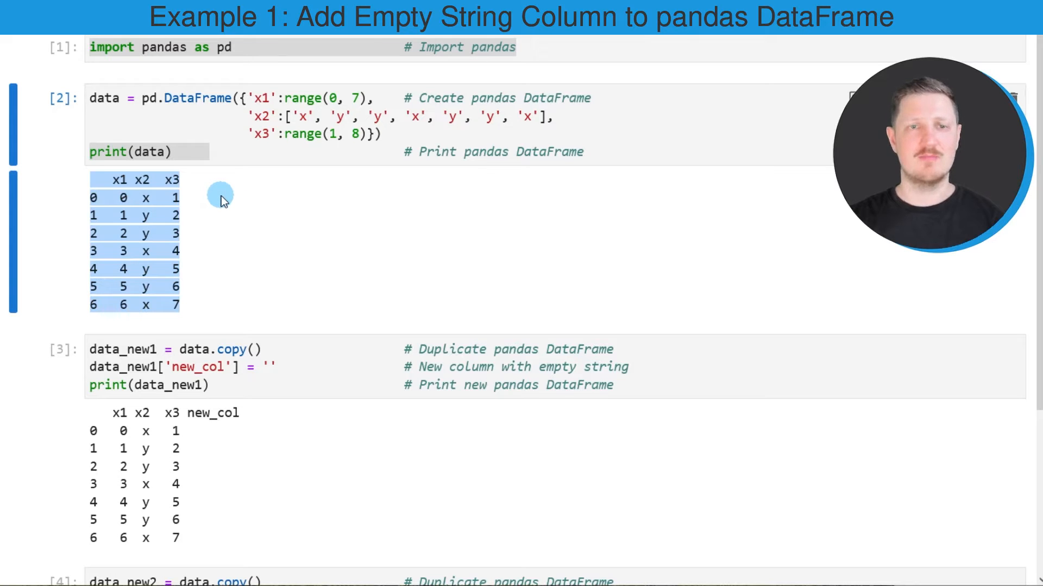
pyautogui.moveTo(238, 212)
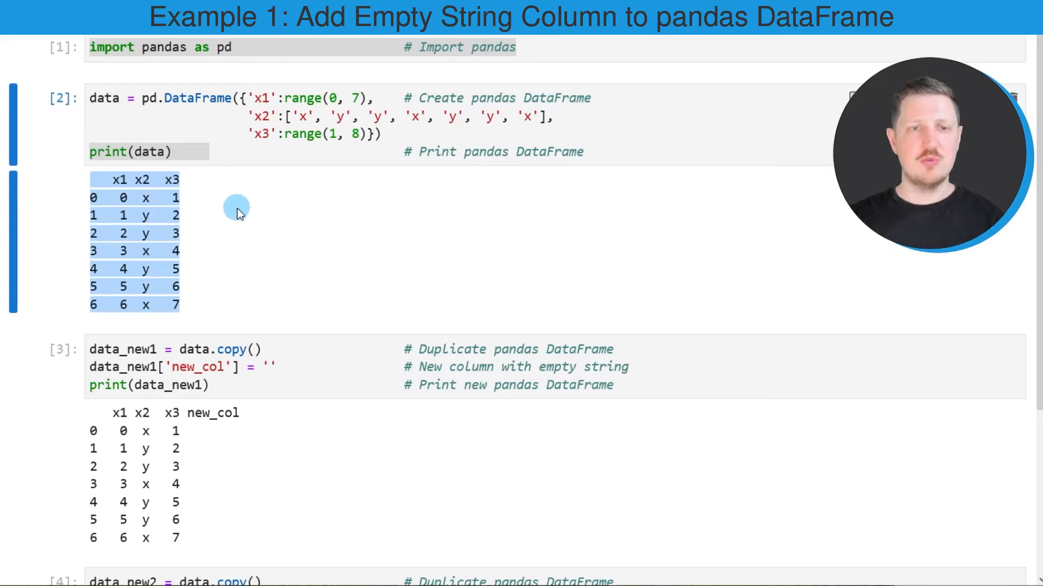
pyautogui.scroll(-3)
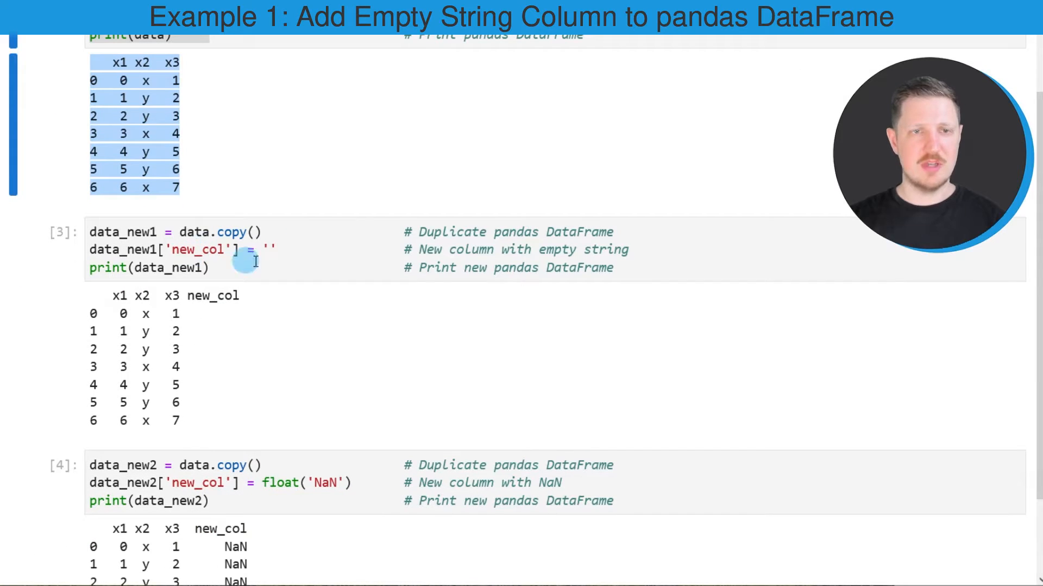
pyautogui.click(204, 233)
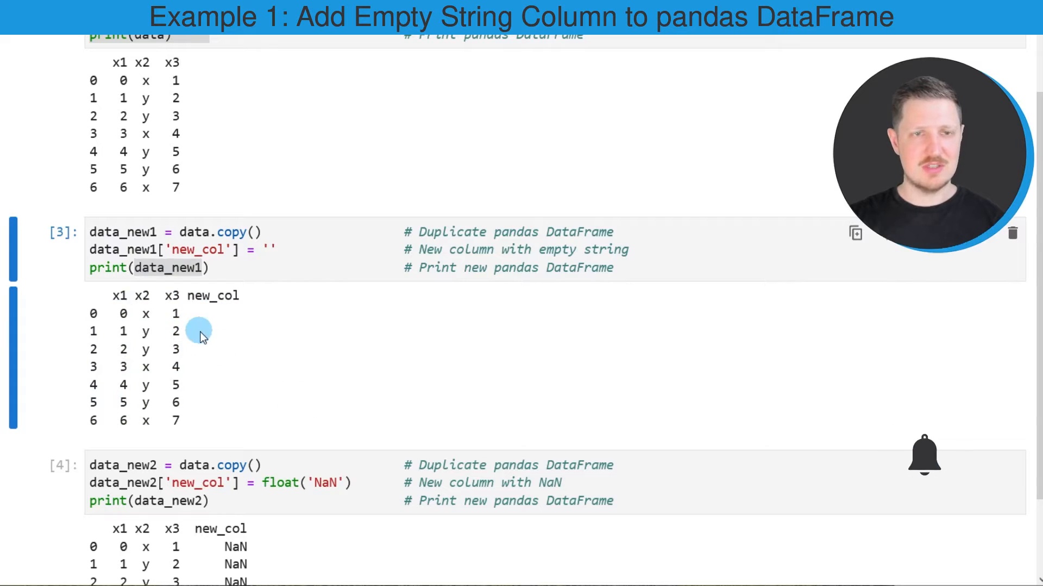
pyautogui.moveTo(116, 420)
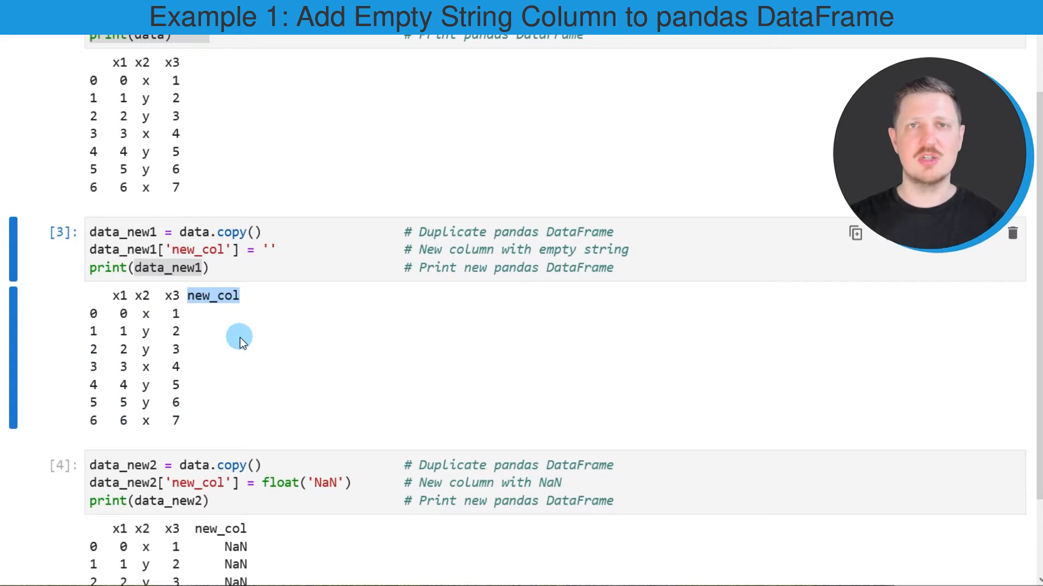
pyautogui.moveTo(210, 314)
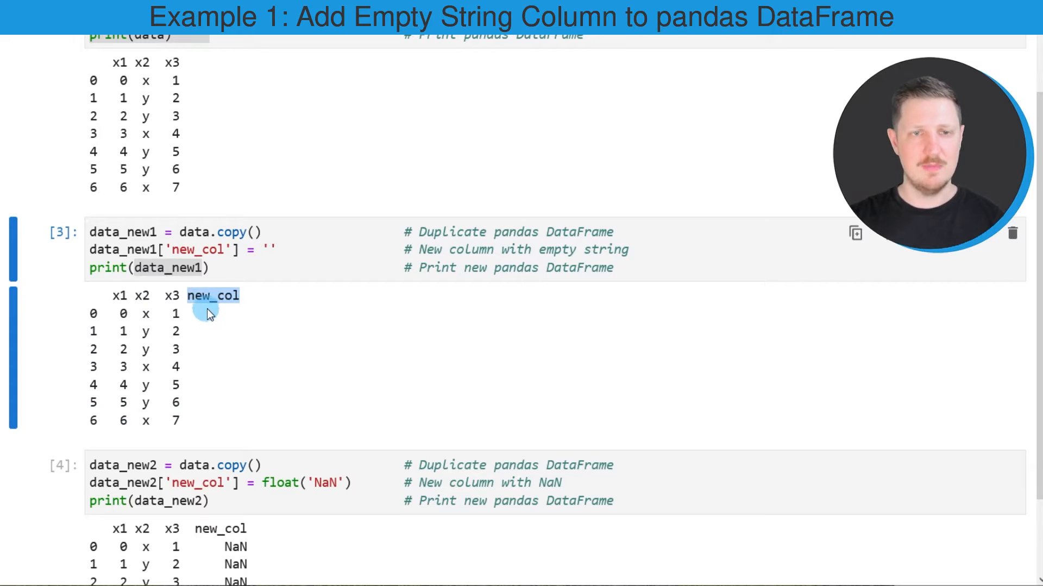
pyautogui.moveTo(215, 337)
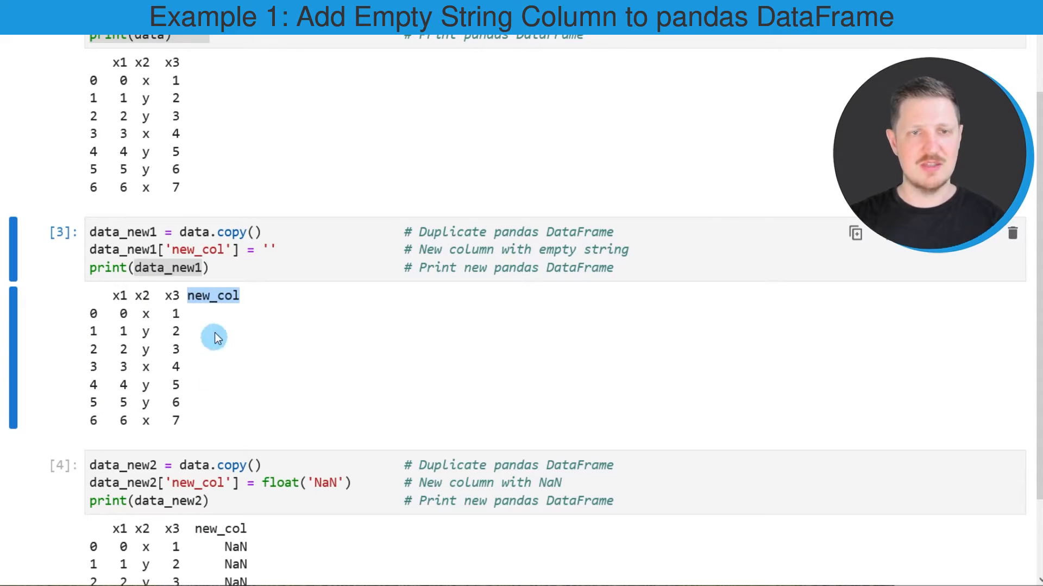
pyautogui.moveTo(221, 411)
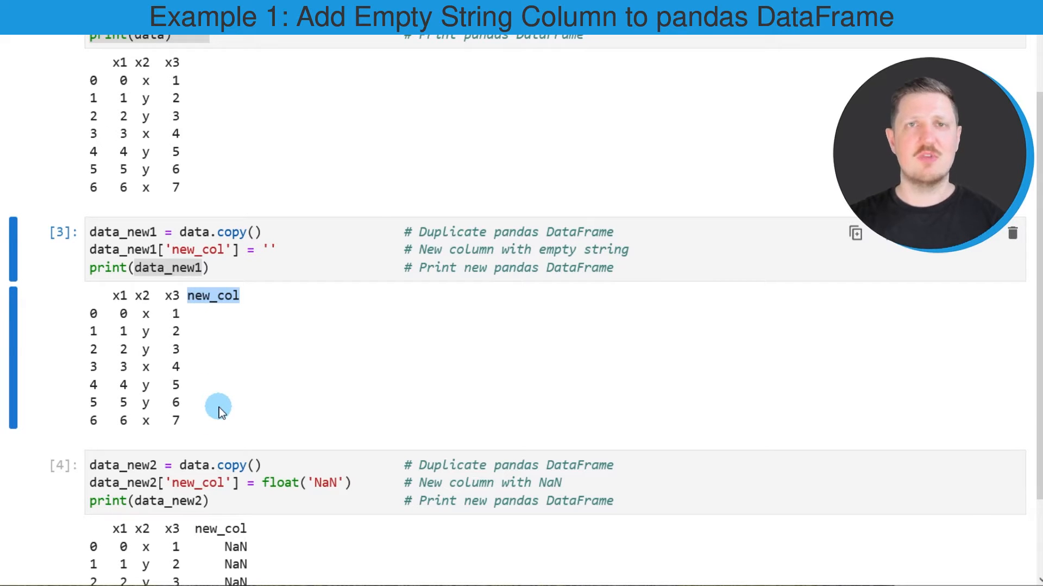
pyautogui.moveTo(226, 385)
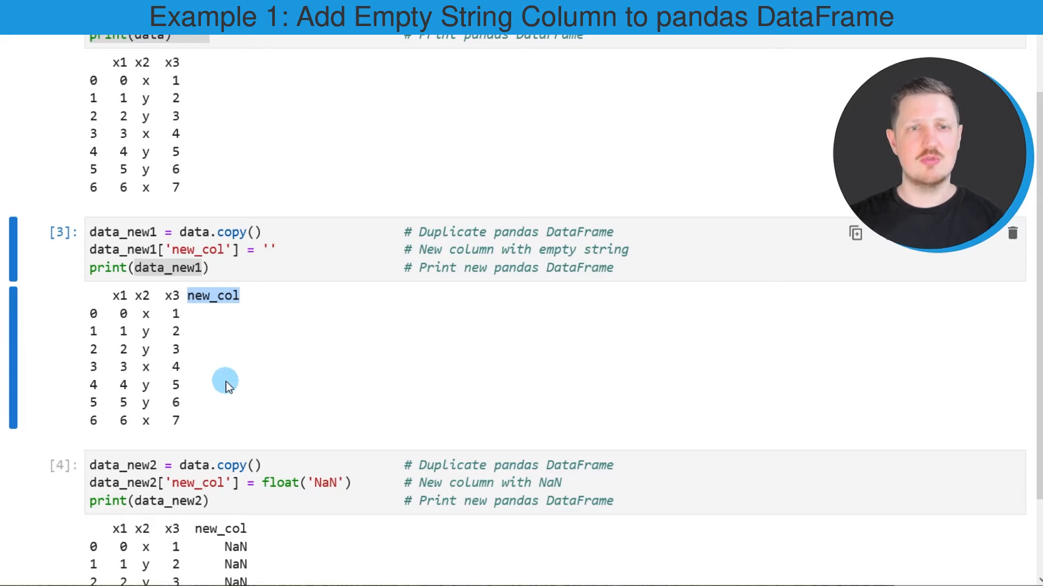
pyautogui.moveTo(228, 392)
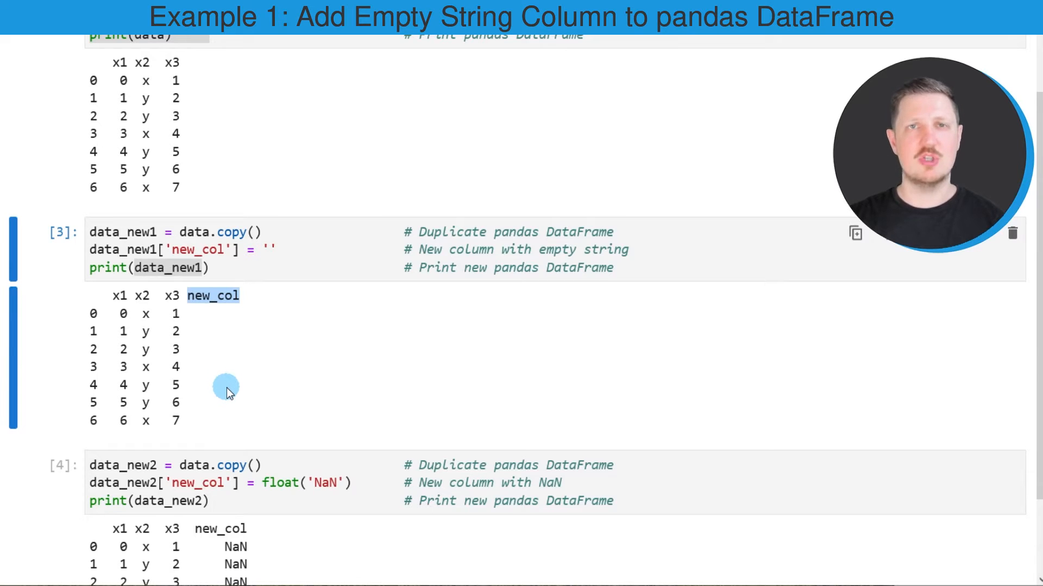
pyautogui.moveTo(279, 342)
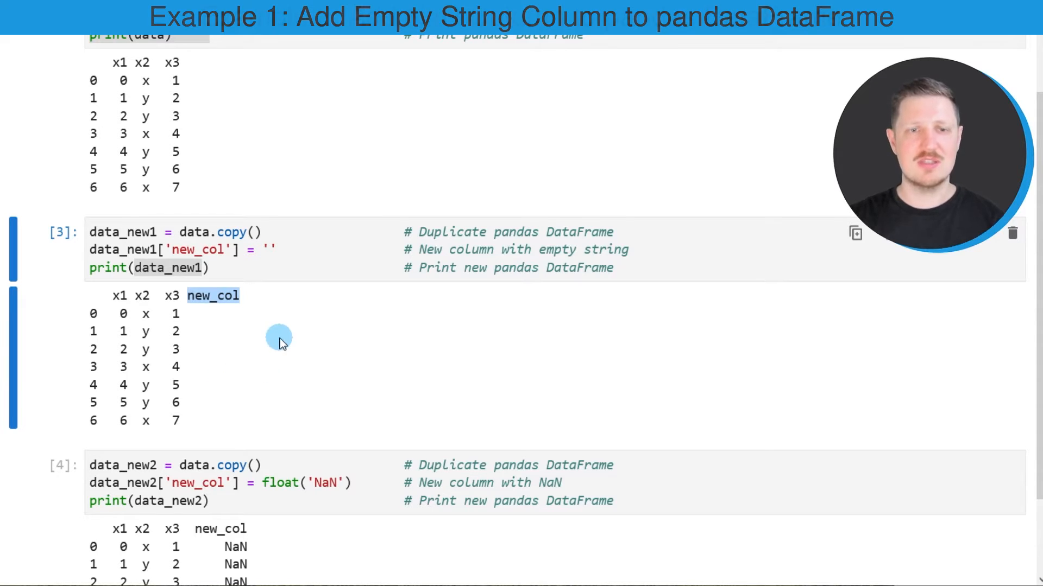
# Step: Select the code cell adding the NaN column and highlight a word in it
pyautogui.scroll(-3)
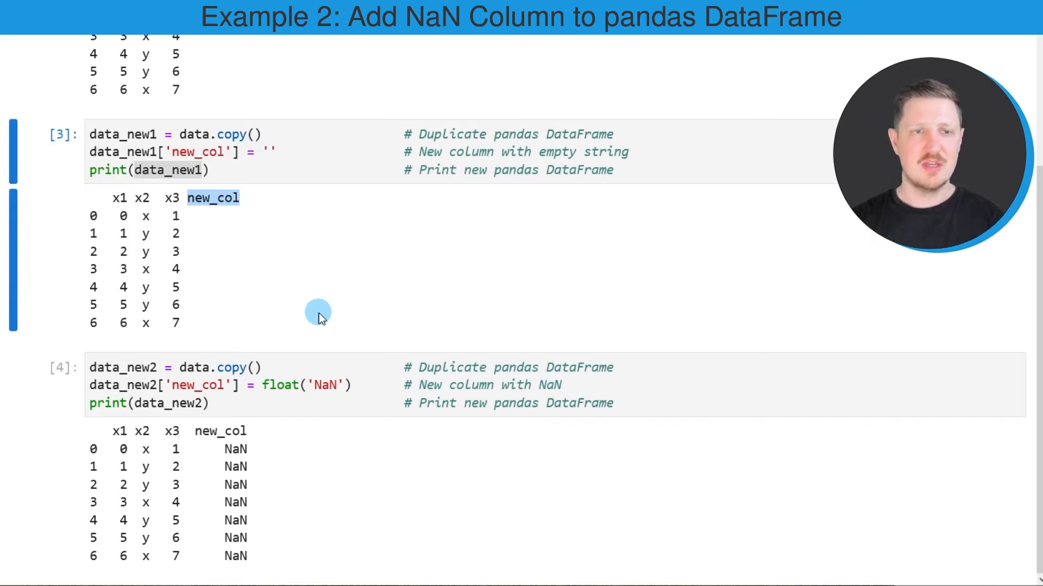
pyautogui.click(186, 367)
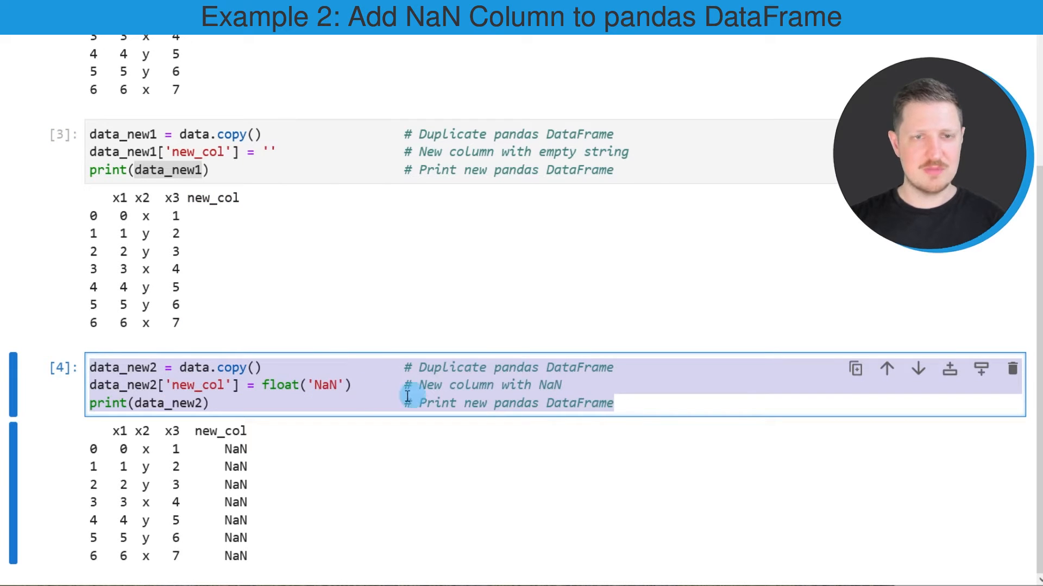
pyautogui.doubleClick(123, 368)
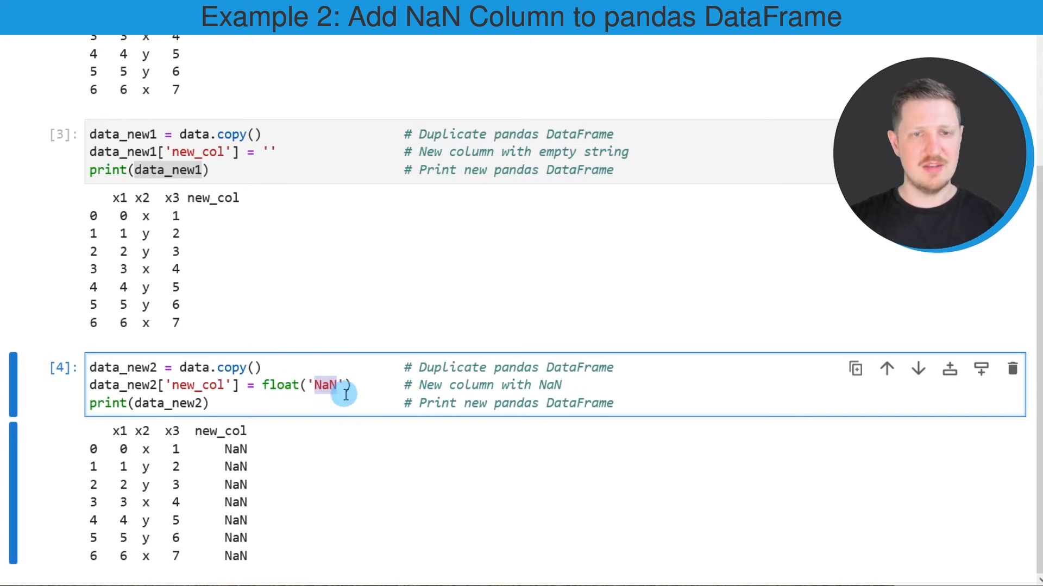
pyautogui.moveTo(300, 391)
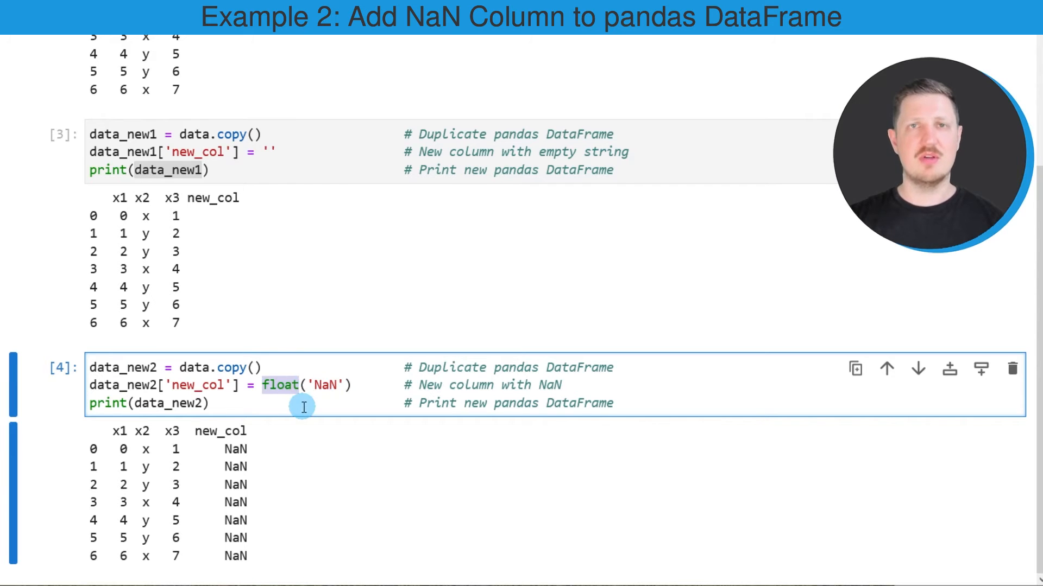
pyautogui.moveTo(210, 403)
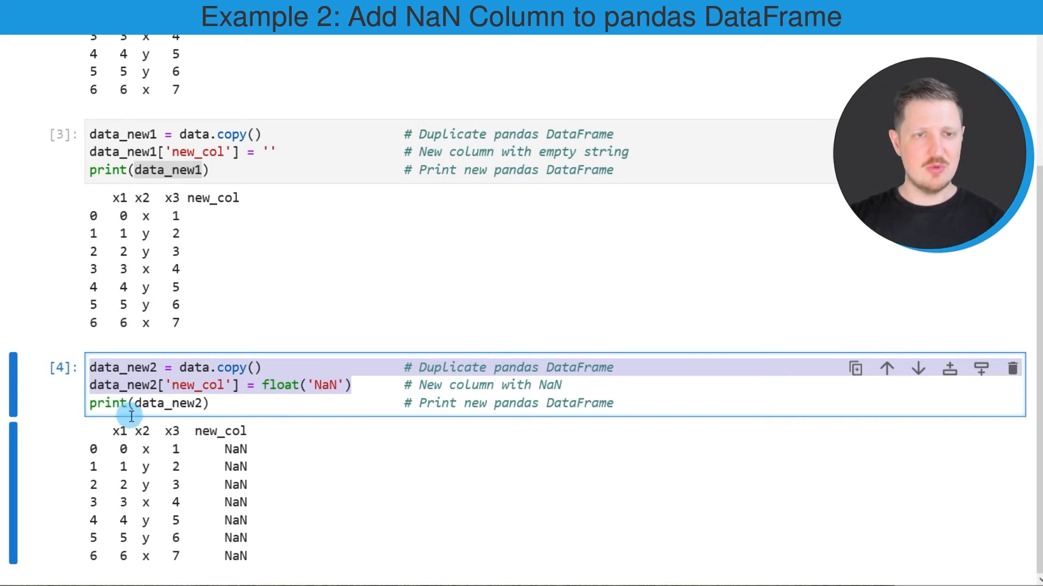
pyautogui.moveTo(203, 426)
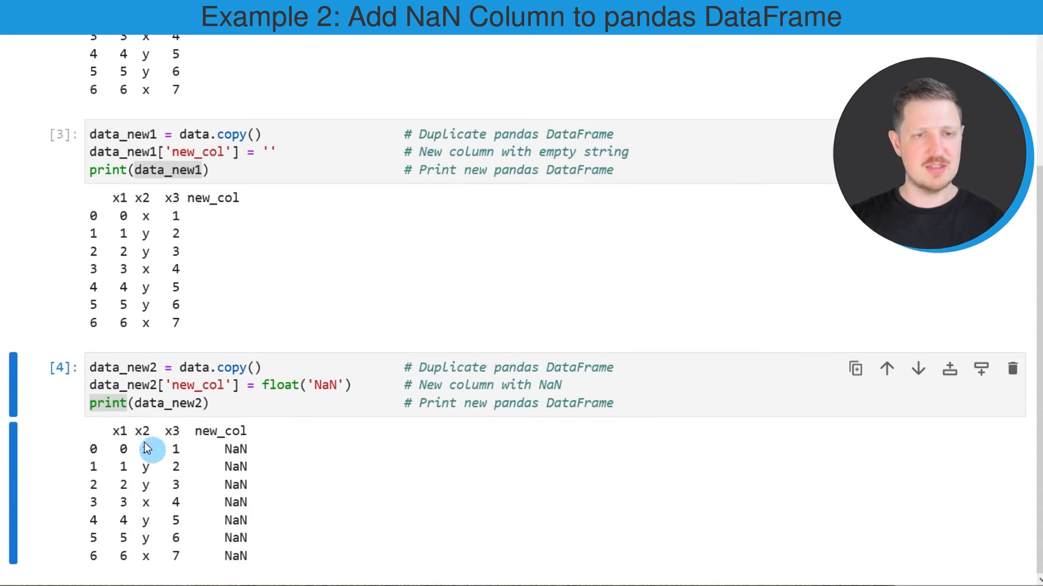
pyautogui.moveTo(193, 552)
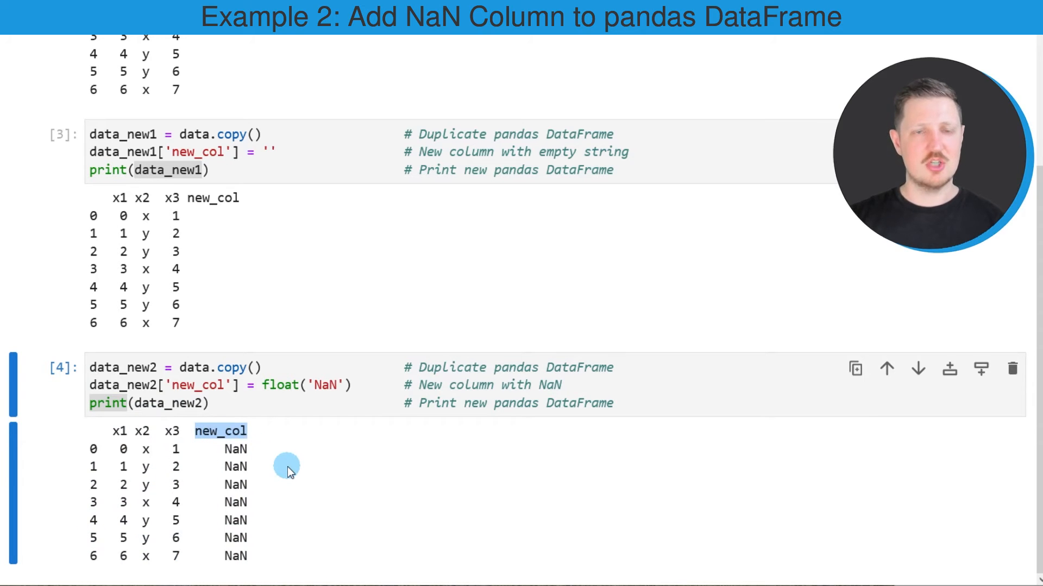
pyautogui.moveTo(268, 457)
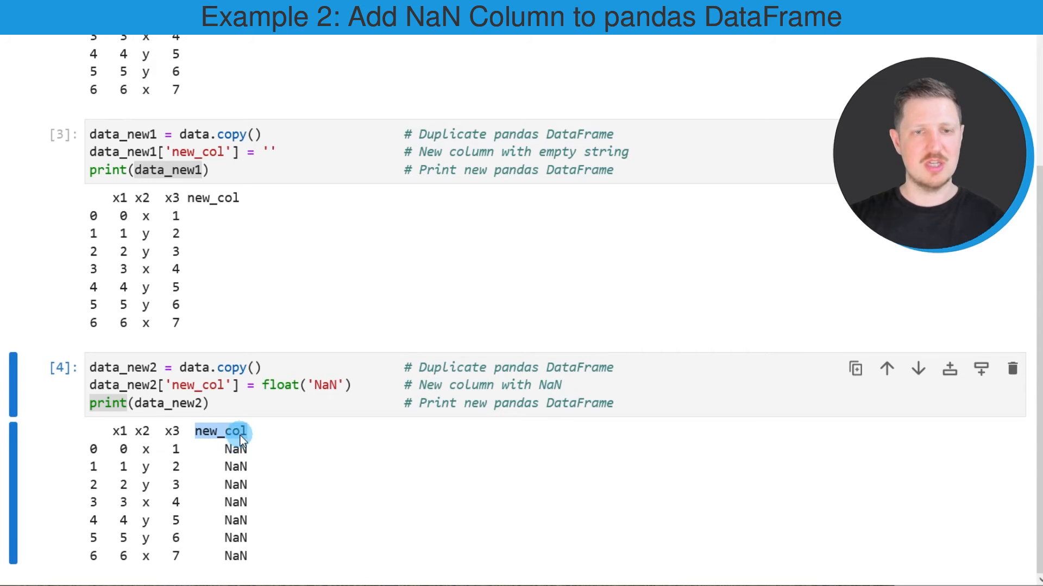
pyautogui.moveTo(258, 572)
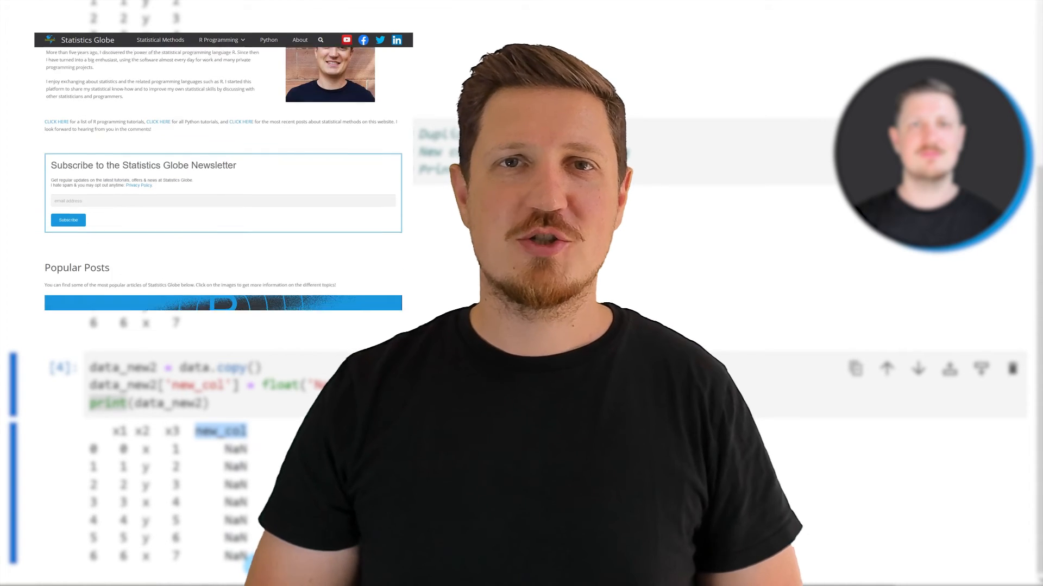
# Step: Move down to the recent posts and reveal the R Programming menu's sections
pyautogui.scroll(-3)
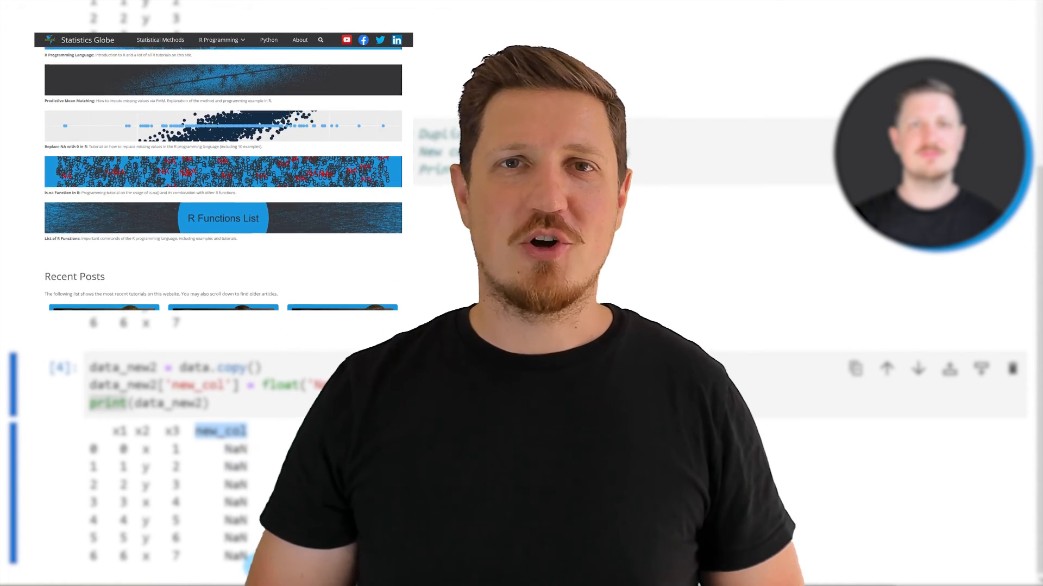
pyautogui.click(218, 39)
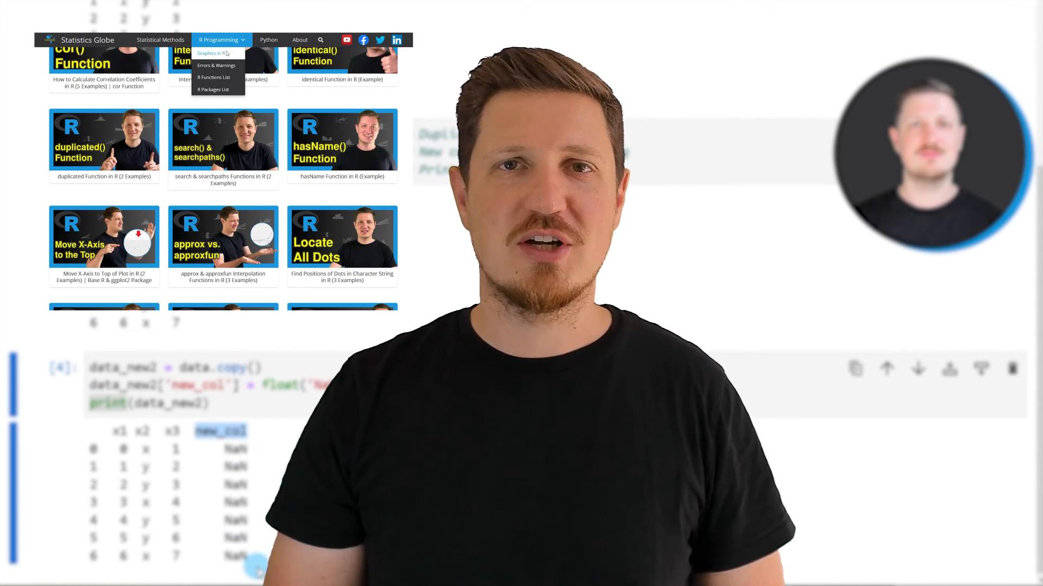
pyautogui.click(212, 53)
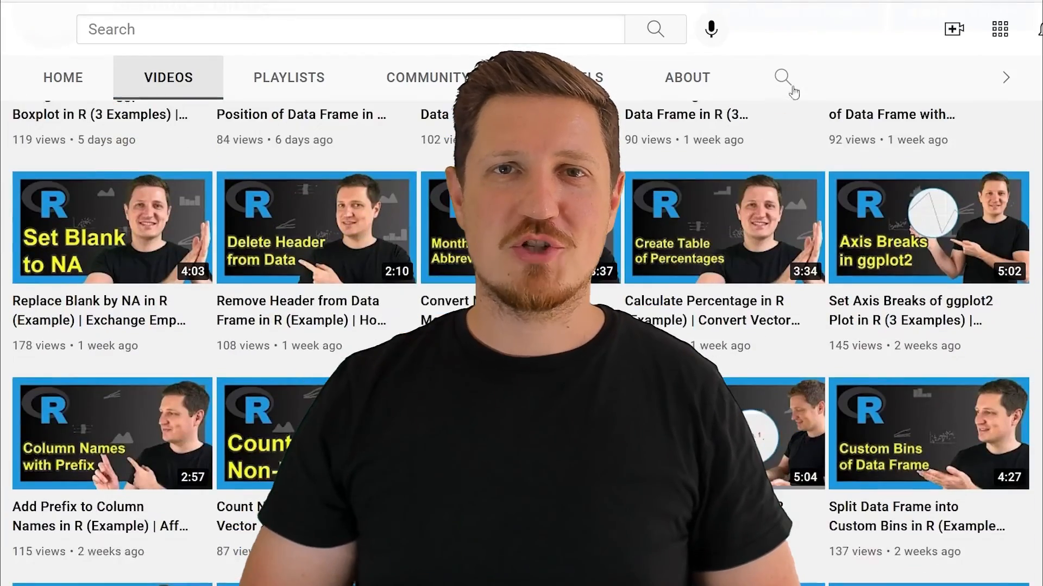
# Step: Scroll the channel's Videos list down to R tutorial uploads from about two months ago
pyautogui.scroll(-3)
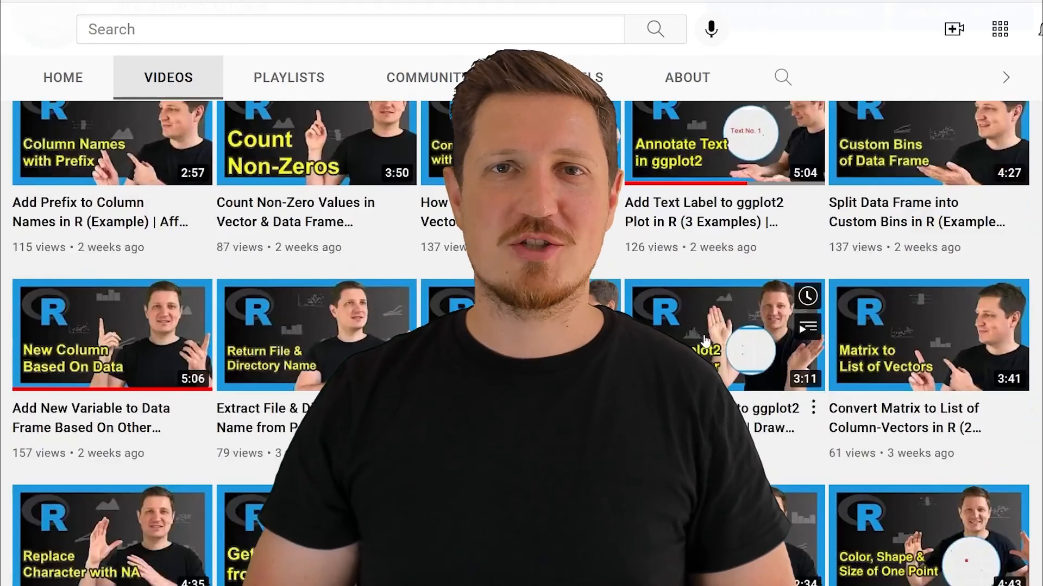
pyautogui.scroll(-3)
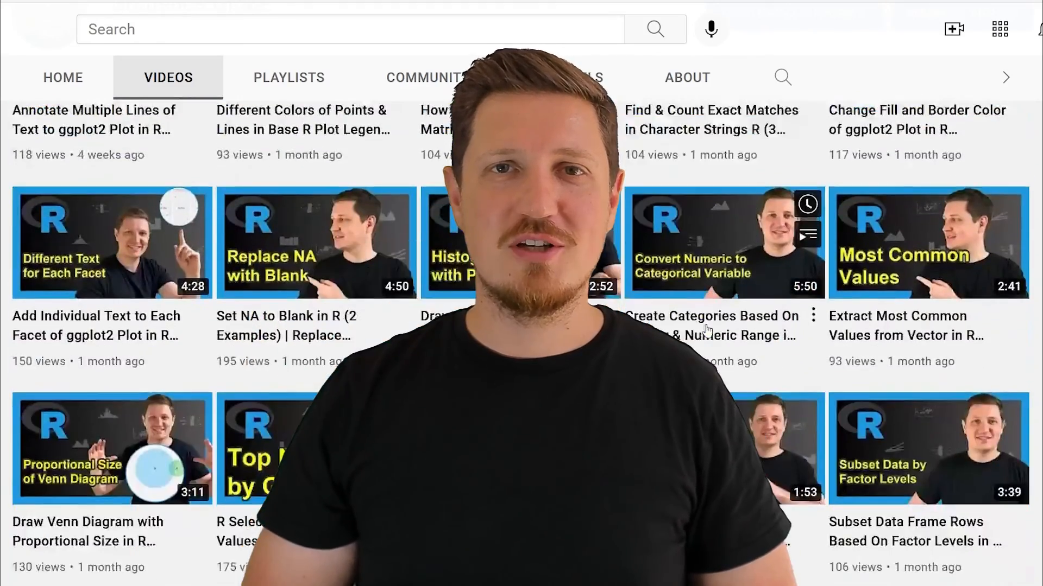
pyautogui.scroll(-3)
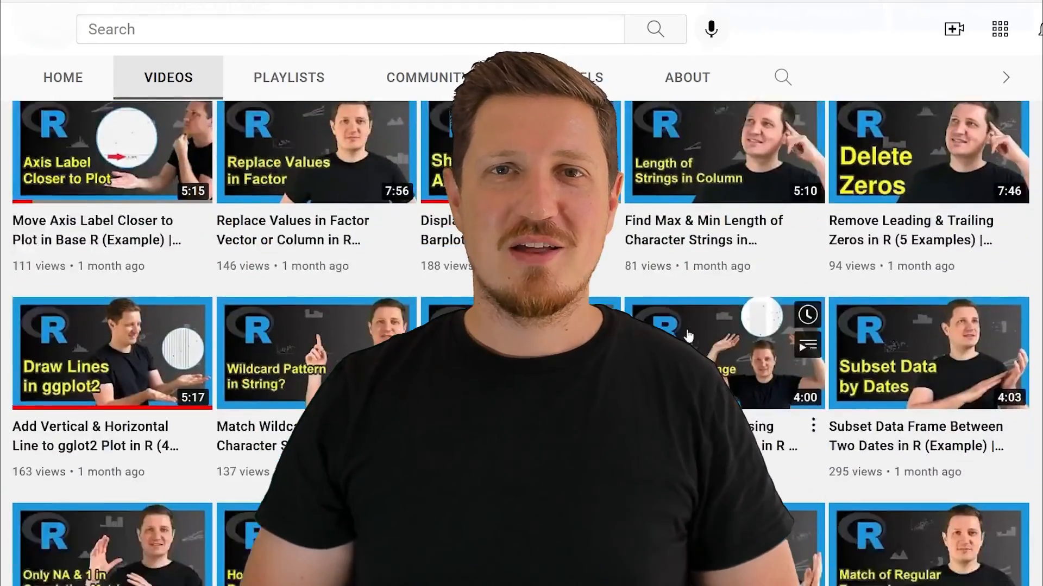
pyautogui.scroll(-3)
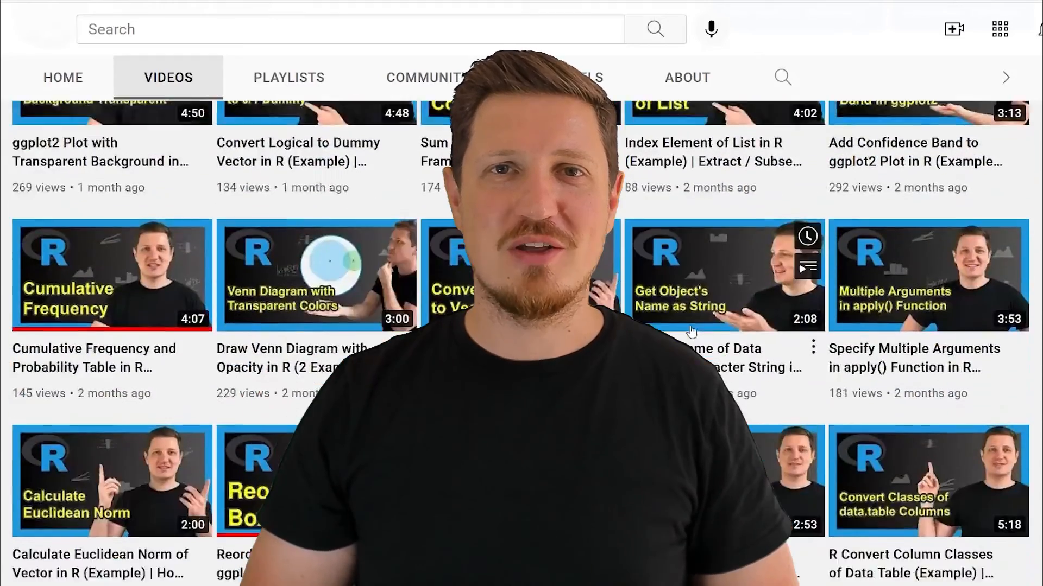